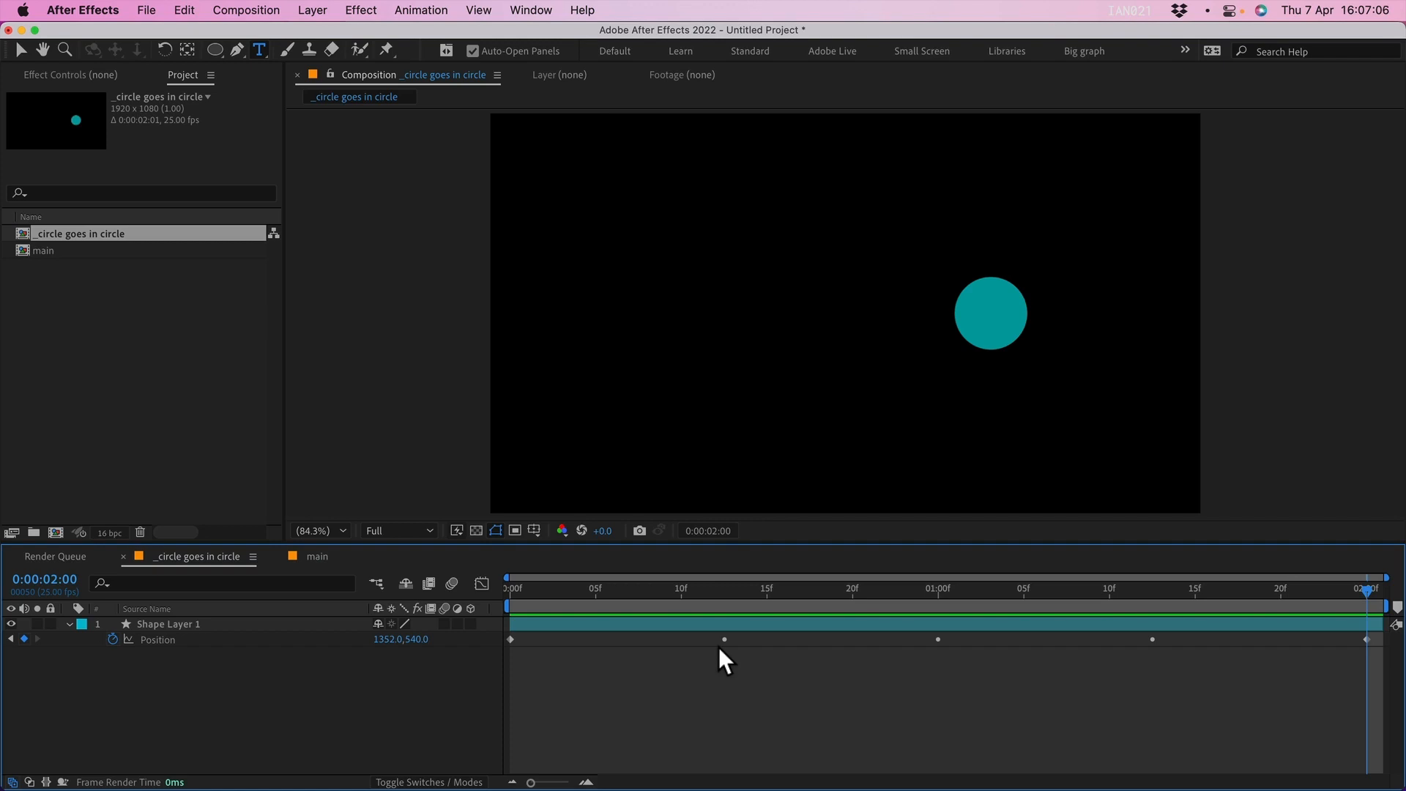
# Switch the Timeline to the 'main' composition holding the '_circle goes in circle' precomp layer.
pyautogui.click(868, 588)
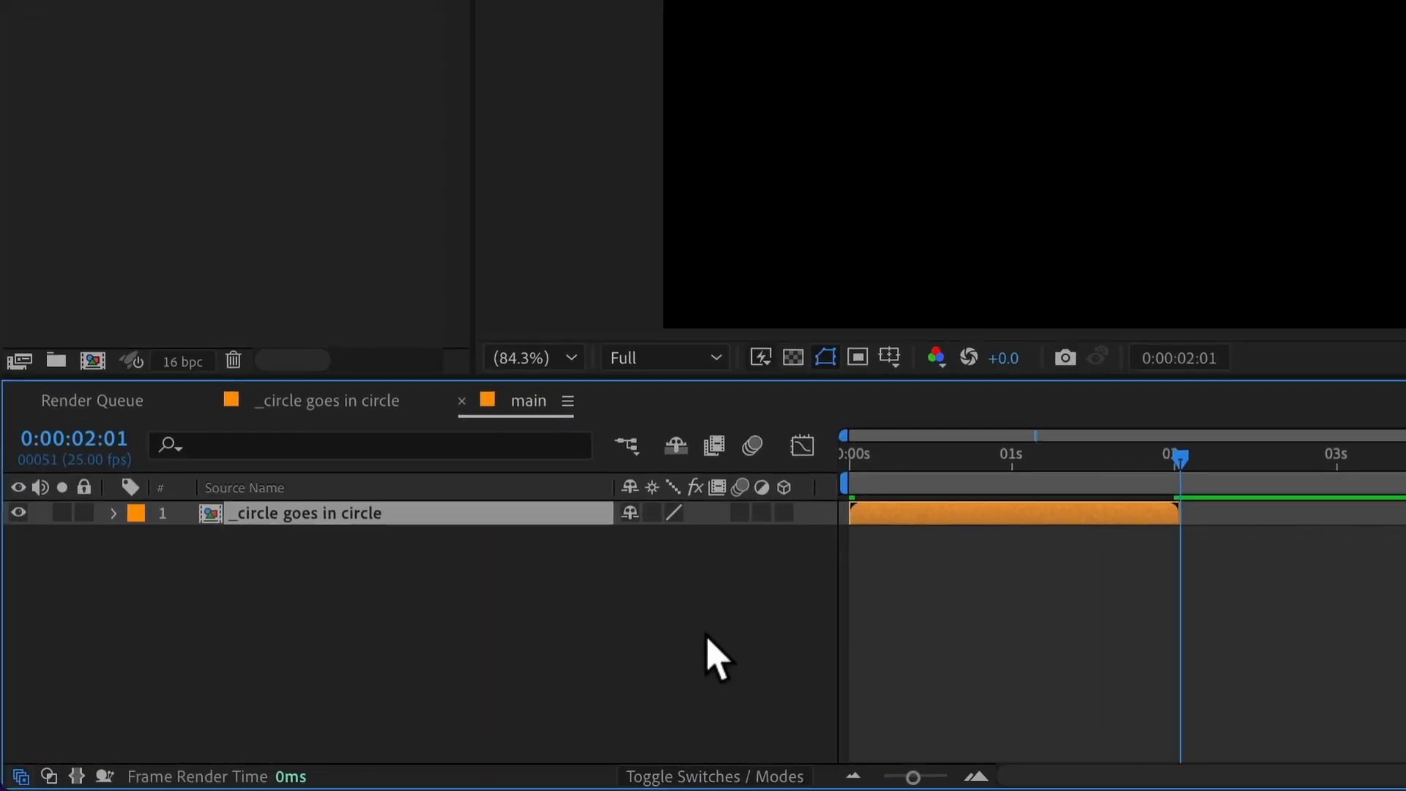
# Enable time remapping on the circle precomp layer and return to the start.
pyautogui.press('Alt+Cmd+T')
pyautogui.write('loopOut()')
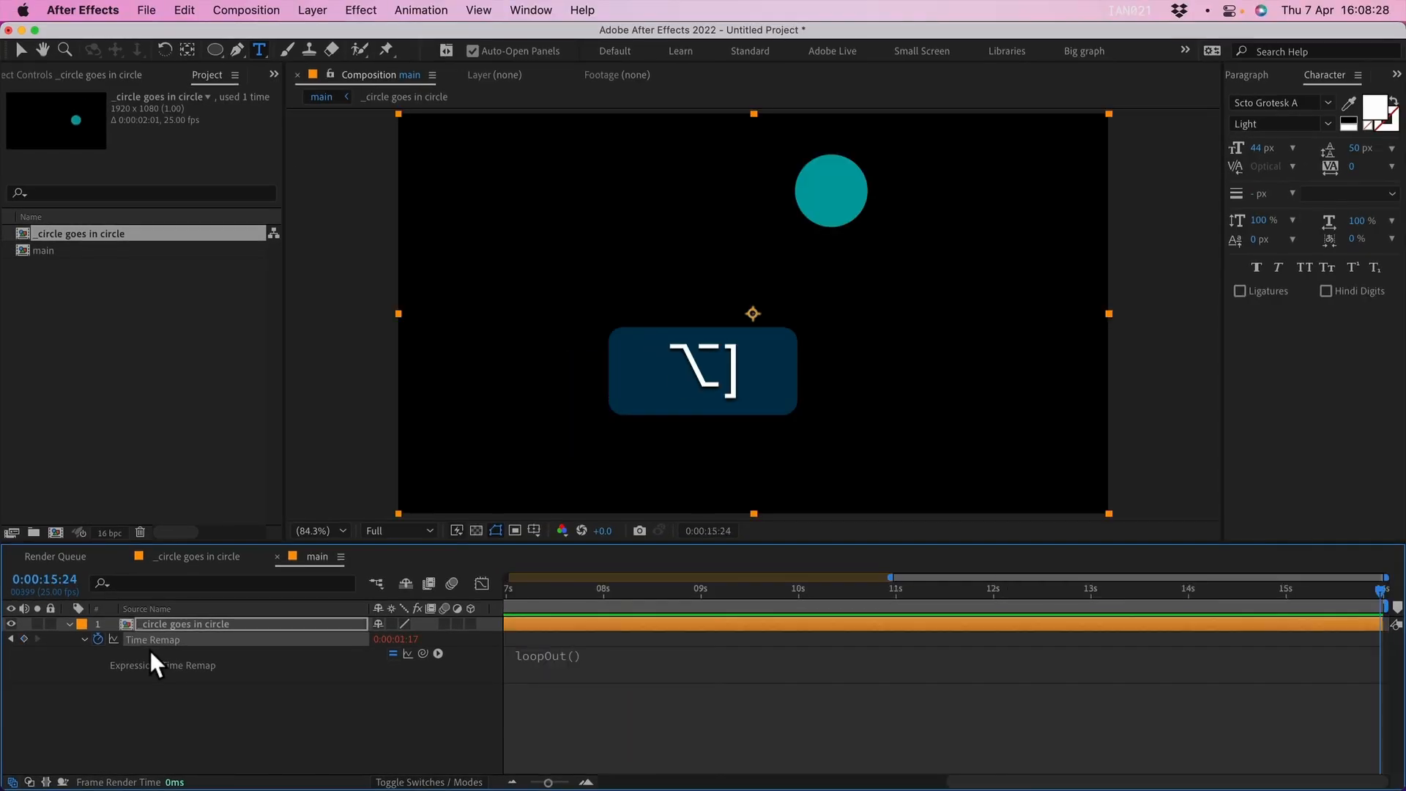
pyautogui.press('Home')
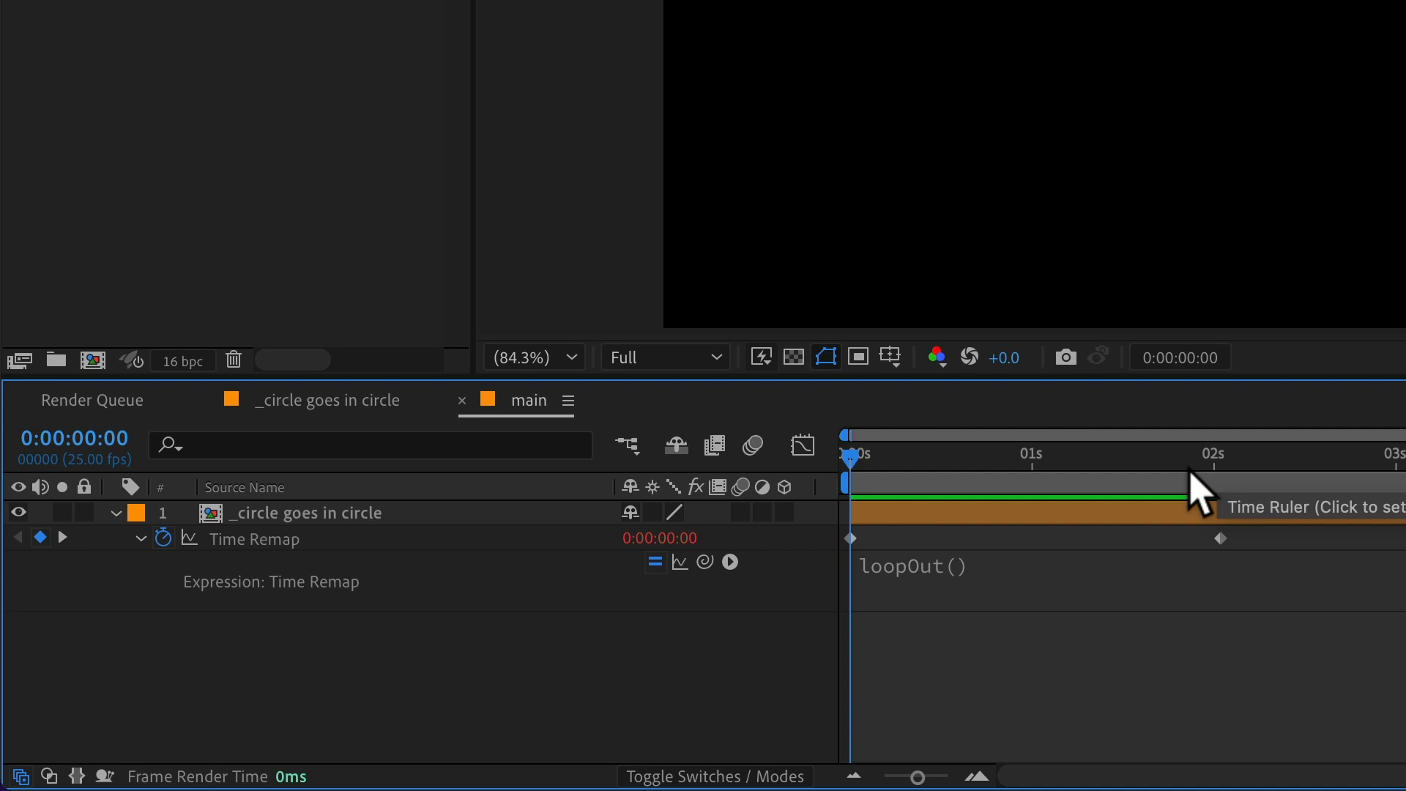
# Replace the 2:01 Time Remap keyframe with one at exactly 2:00.
pyautogui.click(1215, 453)
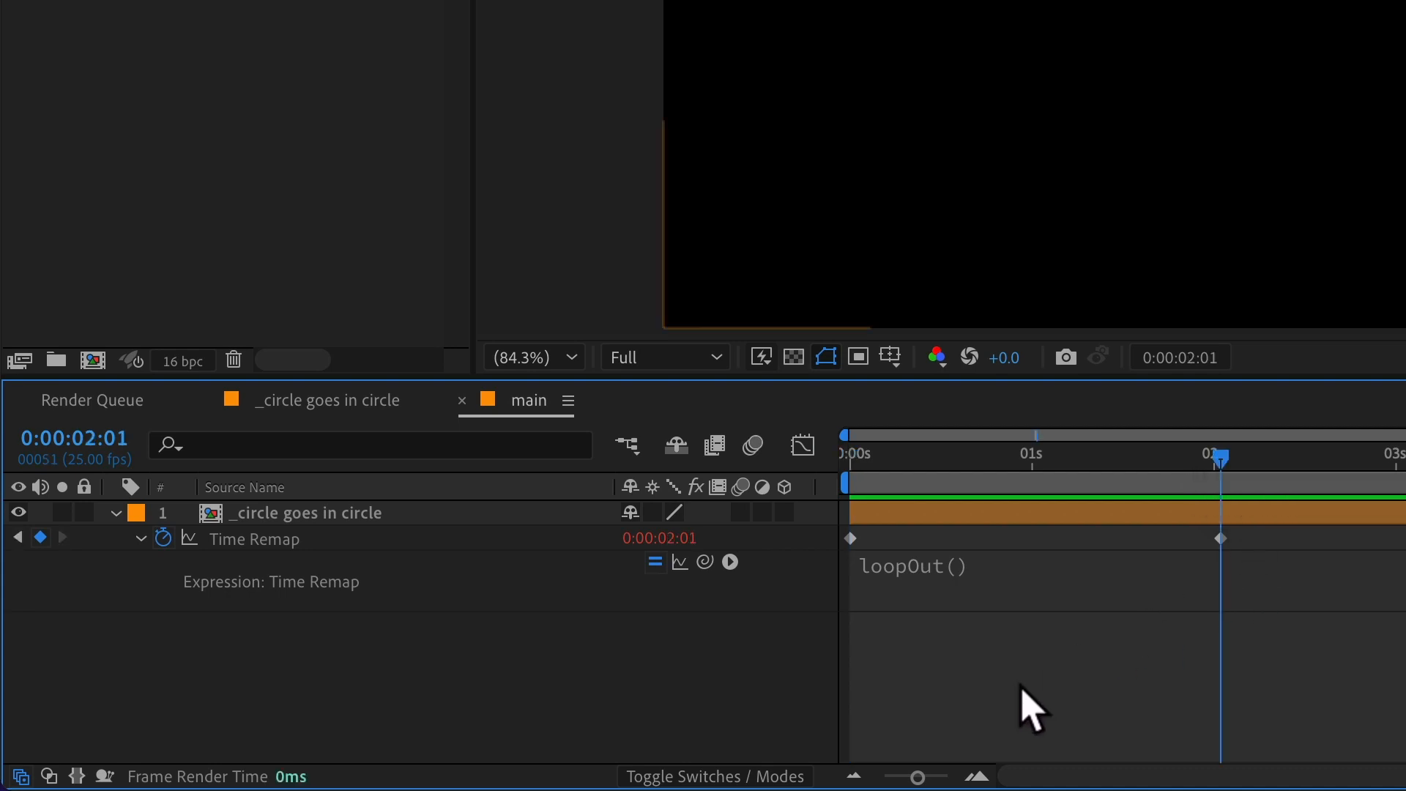
pyautogui.moveTo(40, 536)
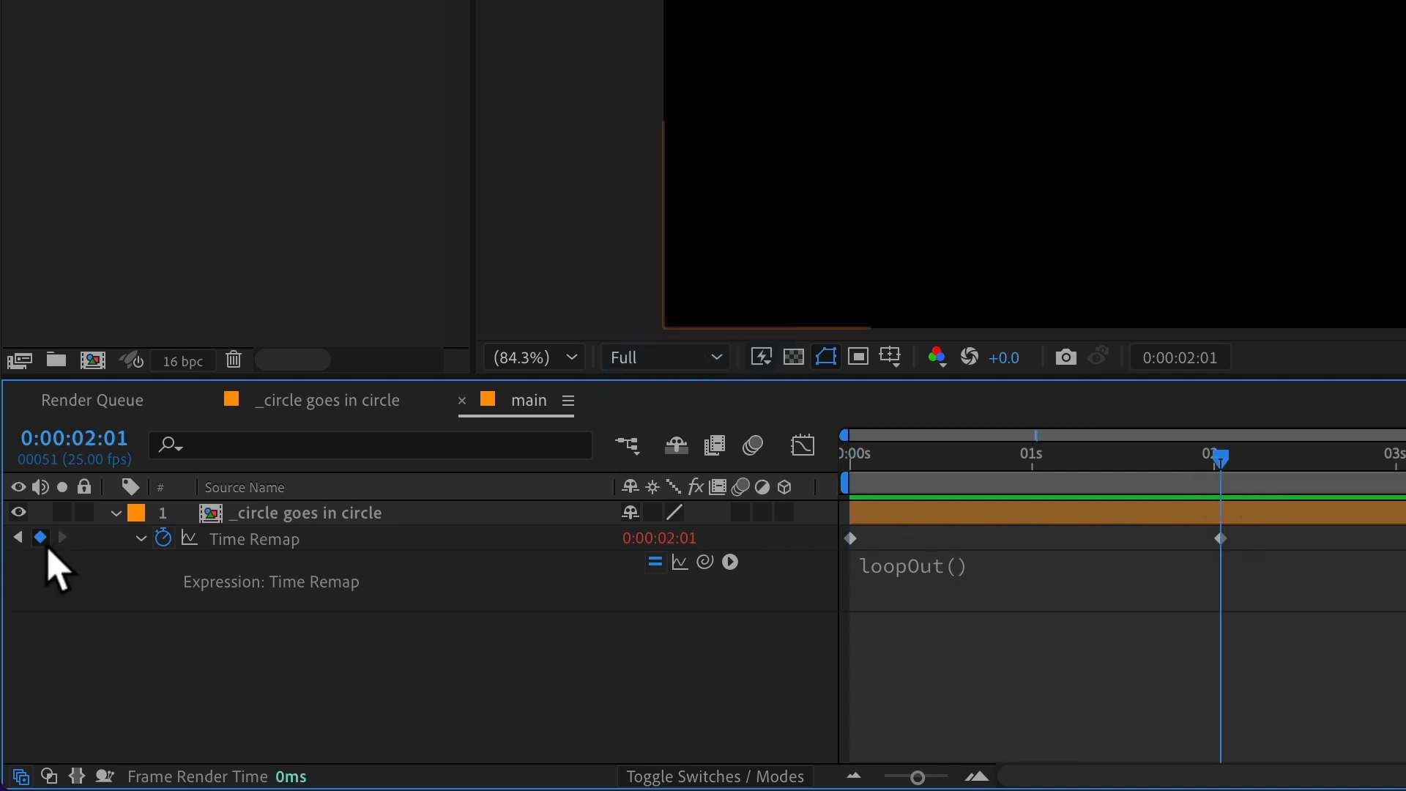
pyautogui.click(18, 537)
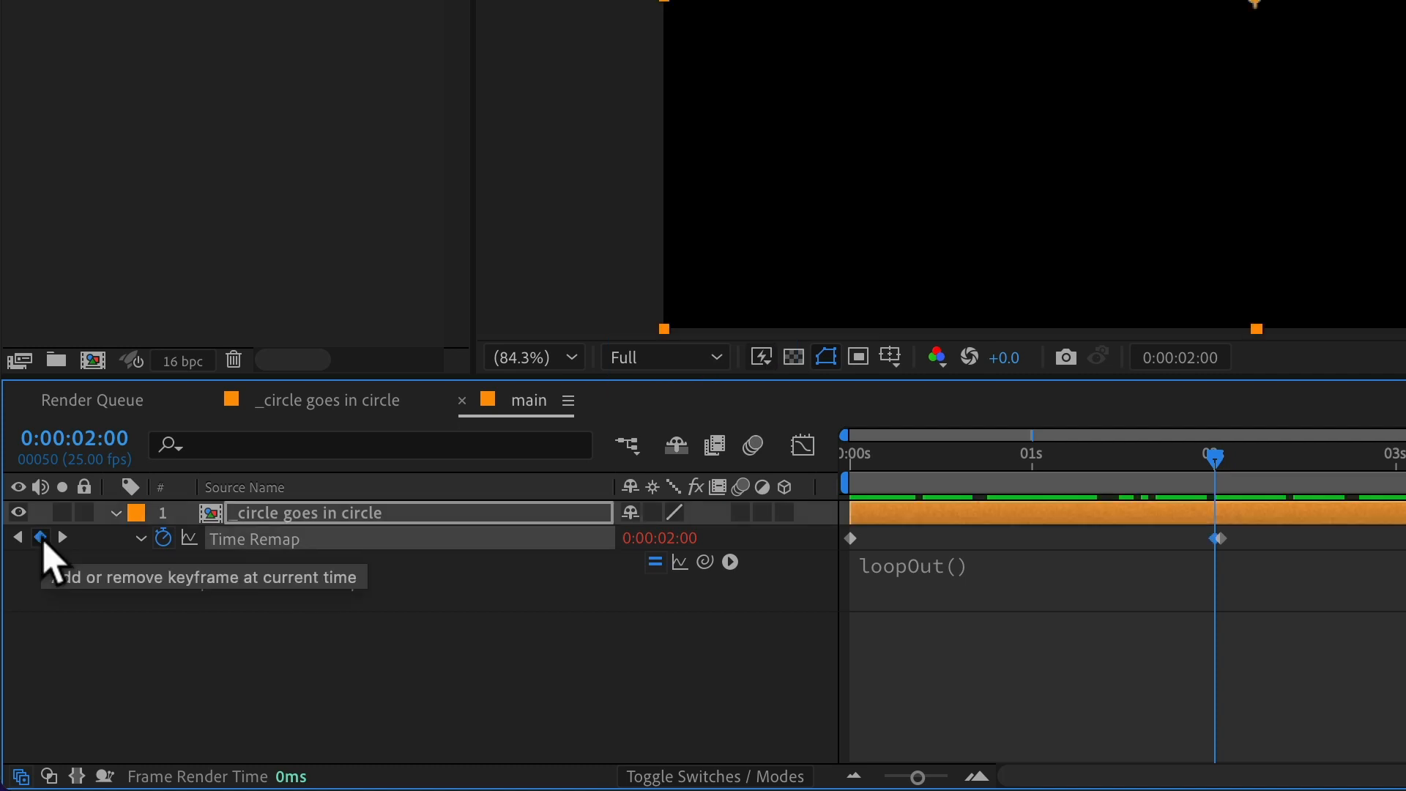
pyautogui.click(63, 537)
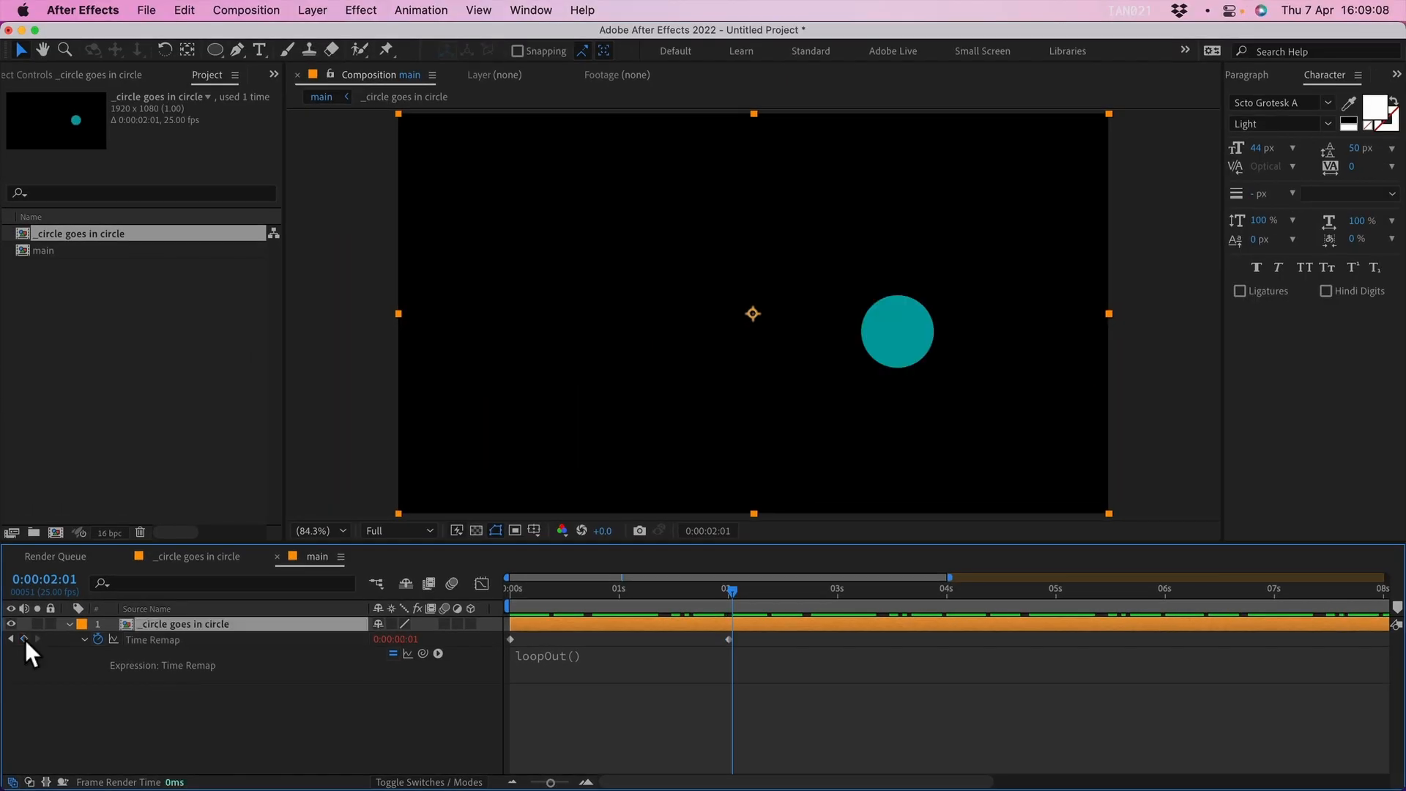
pyautogui.moveTo(807, 607)
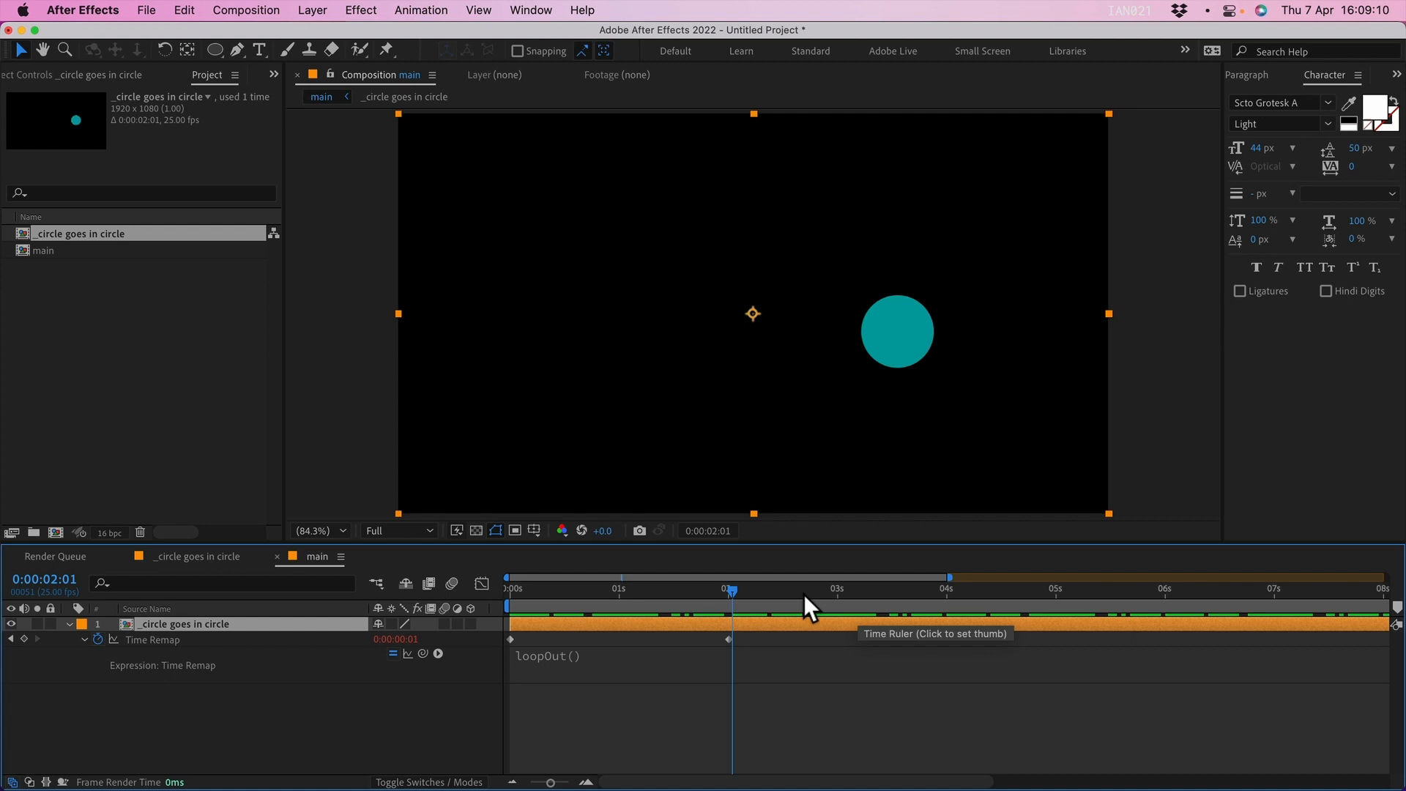